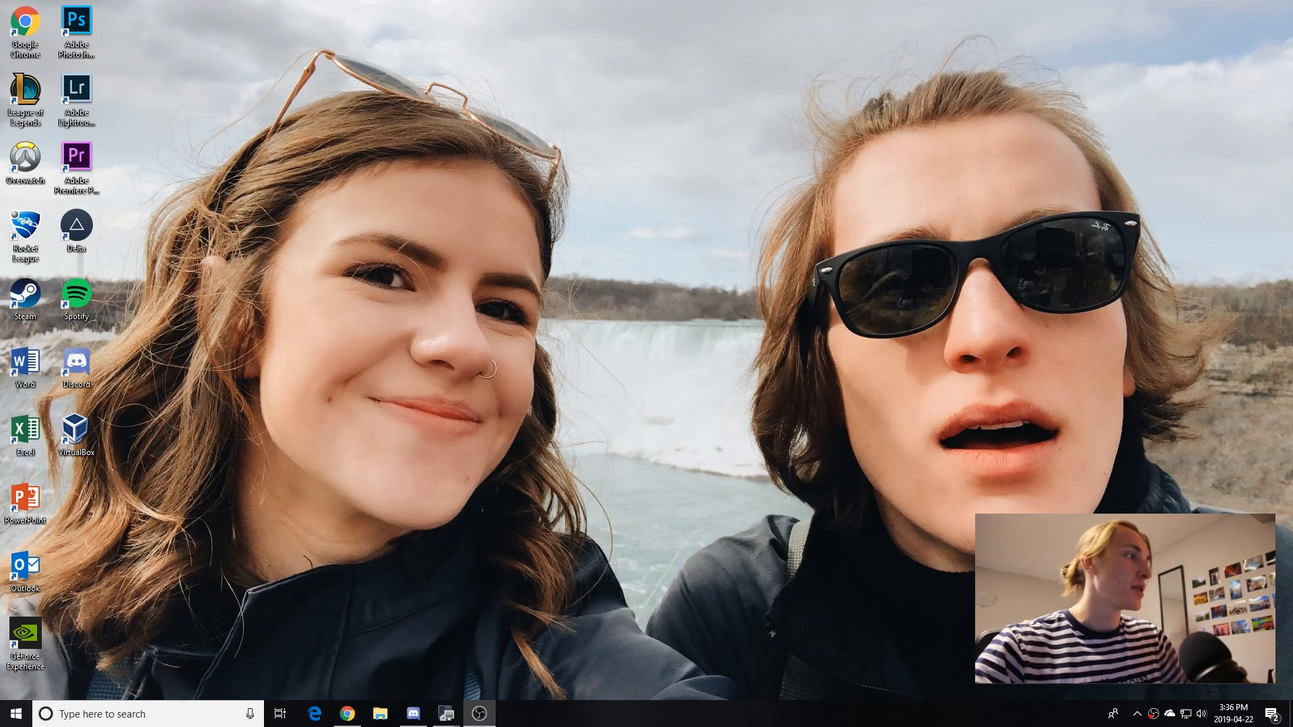
Load satoshistreasure.xyz and follow the 'Follow the Crazy Rabbit' clue link from the key table.
left_click(346, 714)
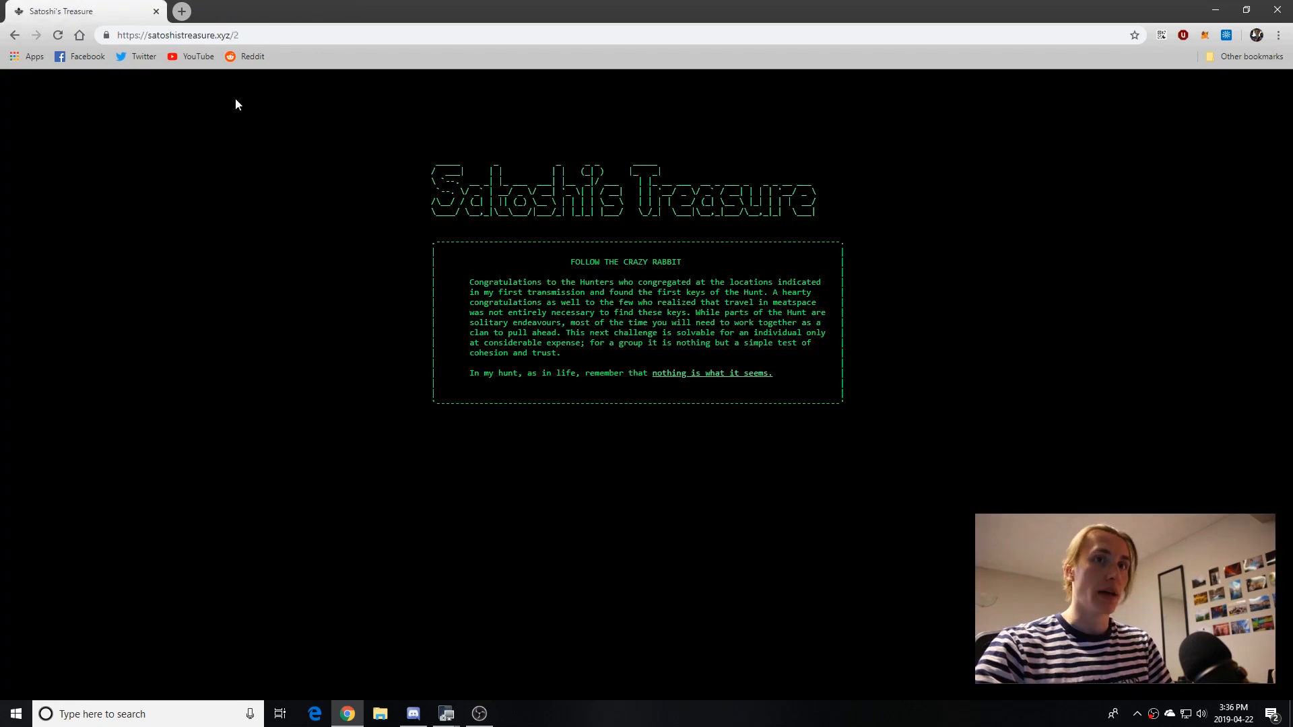
mouse_move(244, 267)
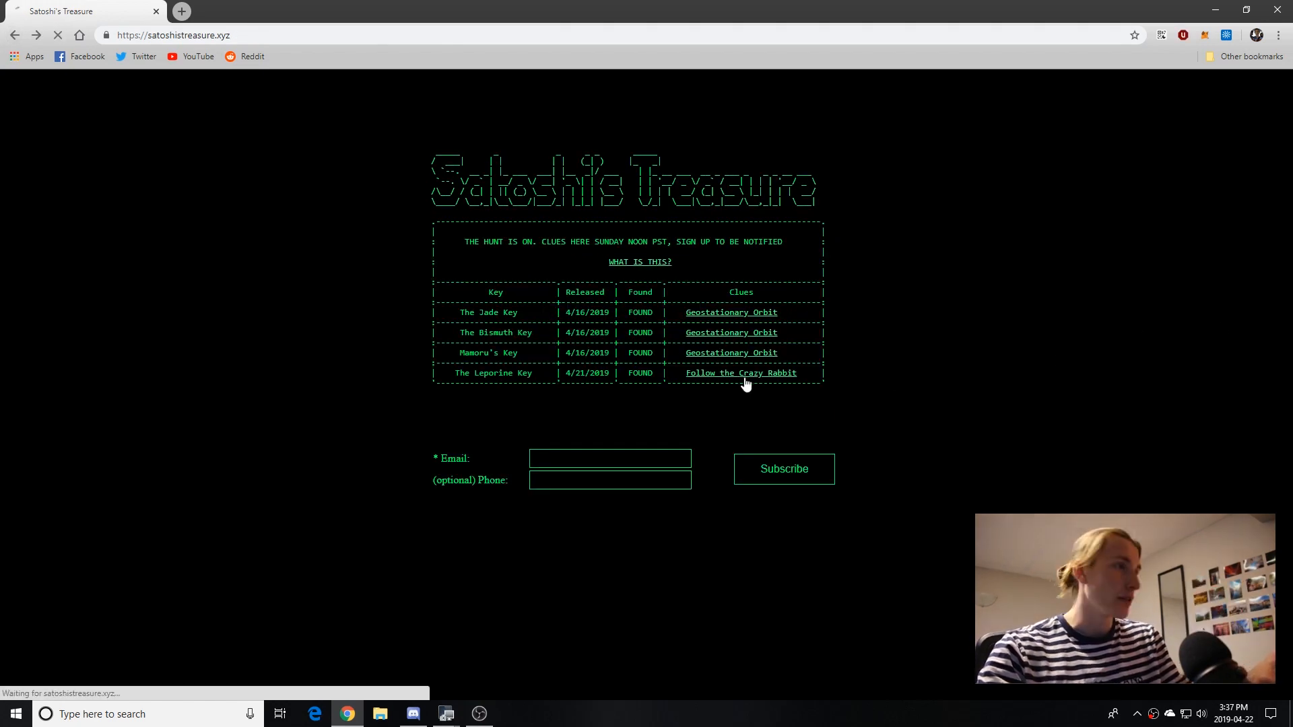
left_click(740, 373)
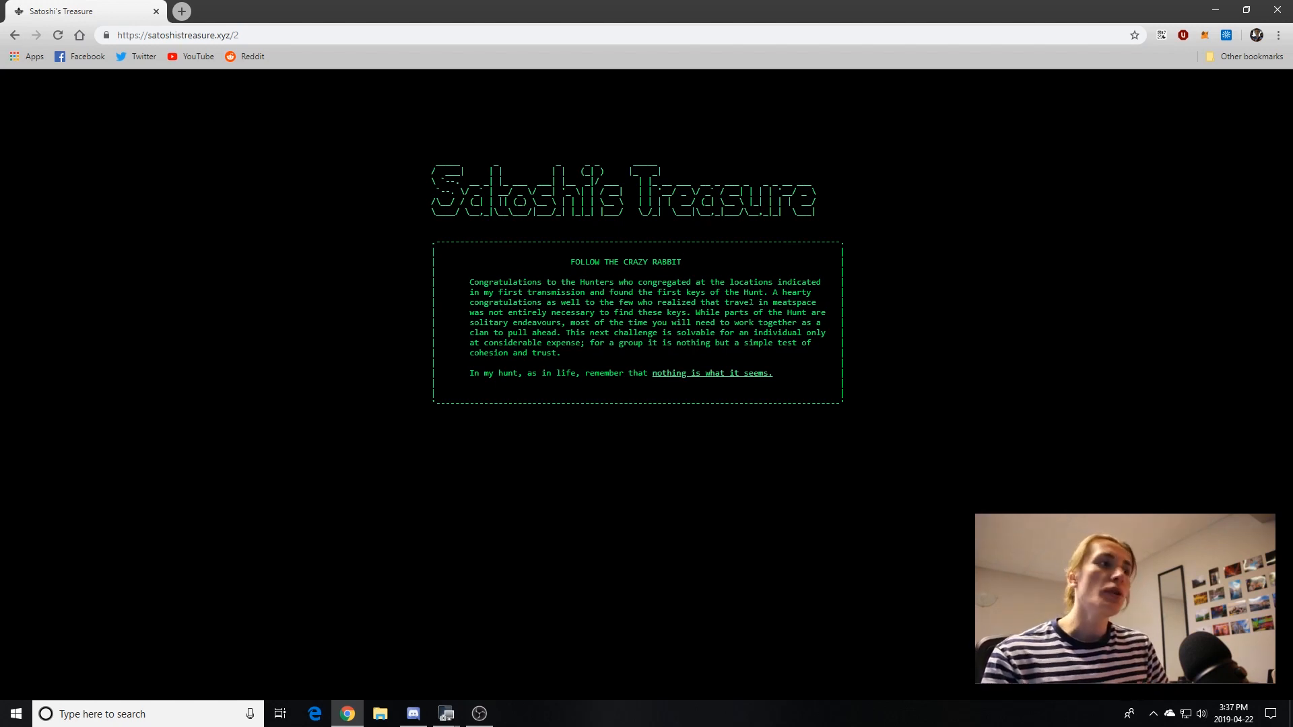
mouse_move(993, 295)
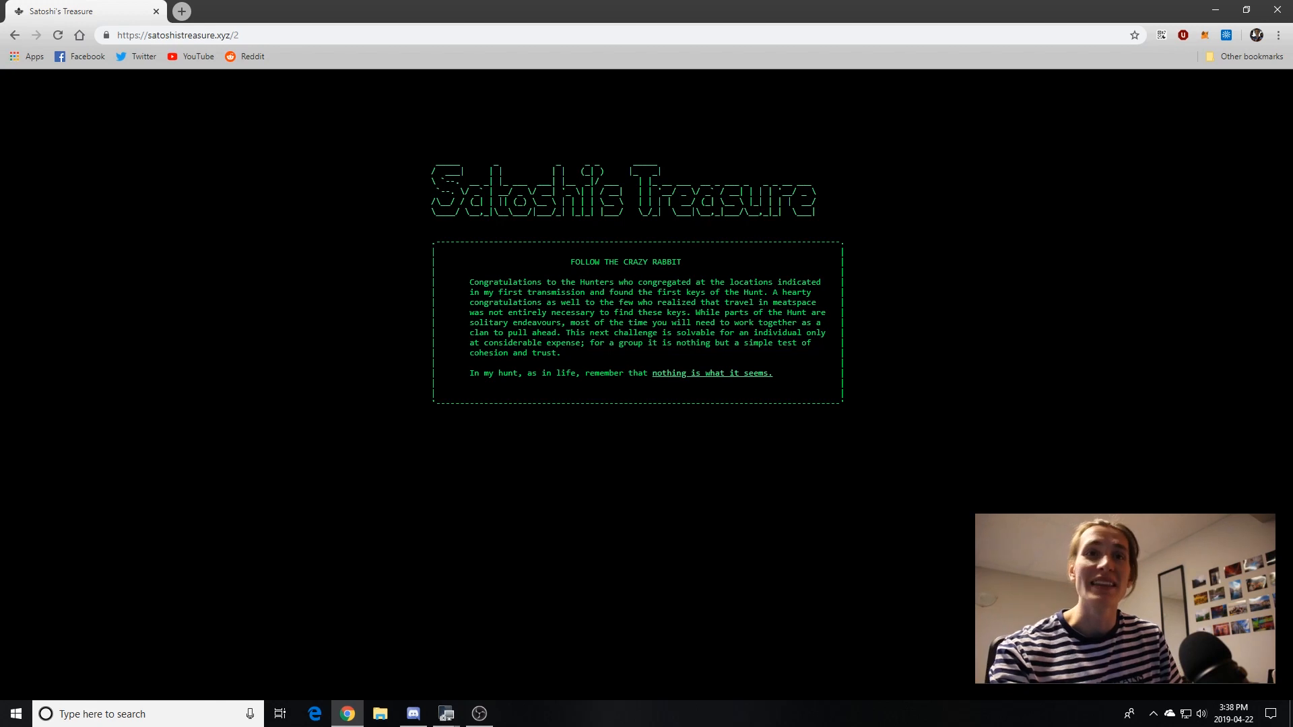
mouse_move(701, 373)
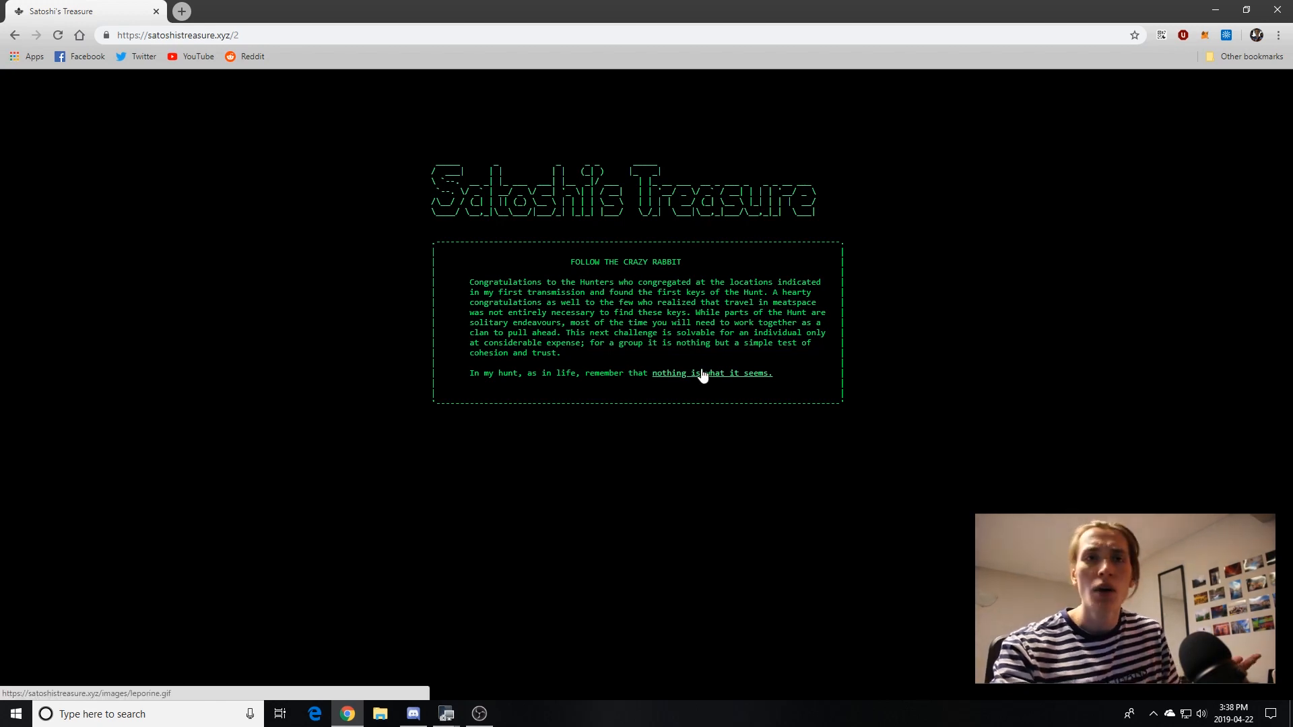
Follow the 'nothing is what it seems' link to download leporine.gif, then close Chrome.
left_click(709, 373)
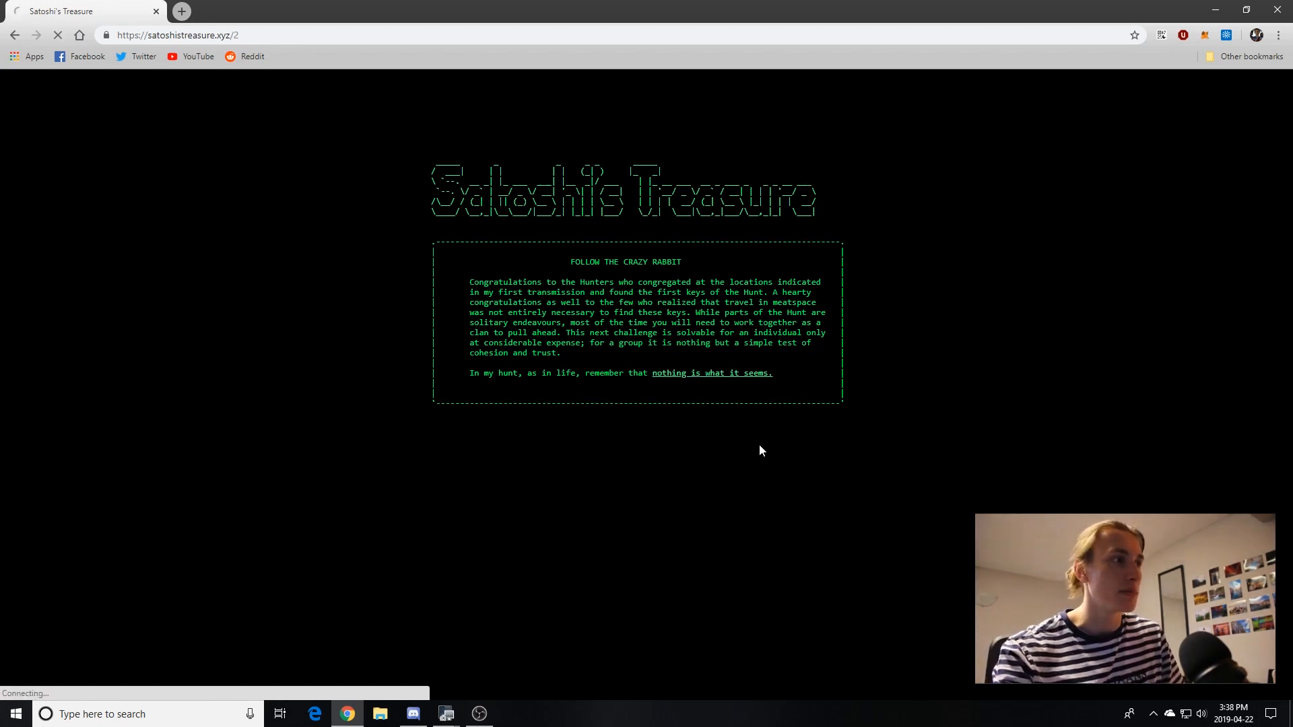
left_click(711, 373)
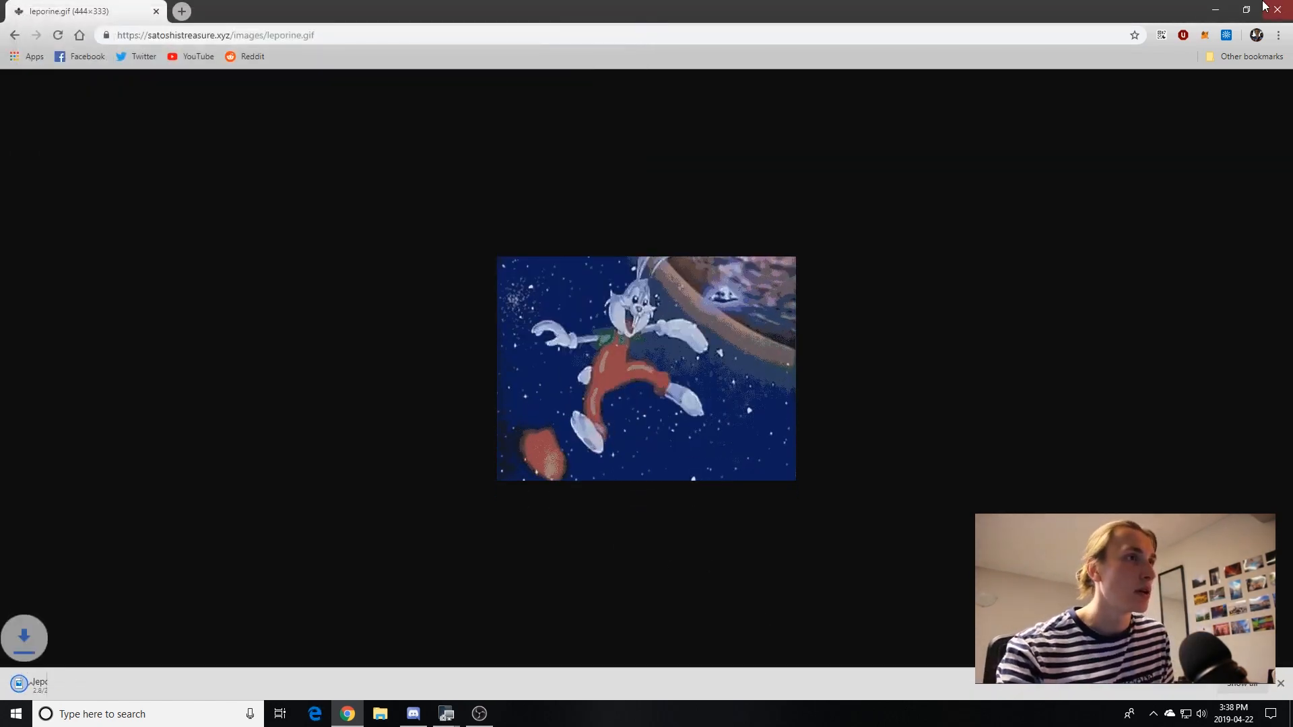
left_click(1282, 8)
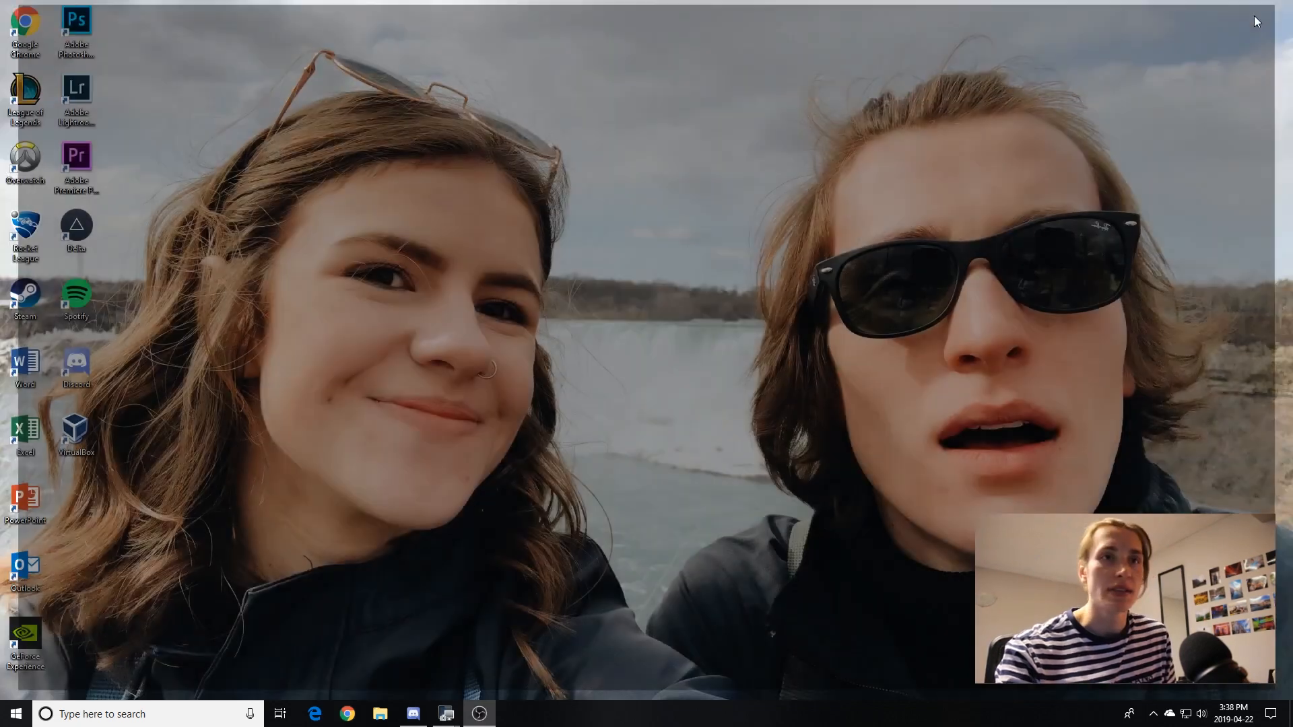
View the downloaded leporine GIF in Notepad to spot the embedded leporine.txt, then treat the GIF as a 7-Zip archive.
left_click(380, 714)
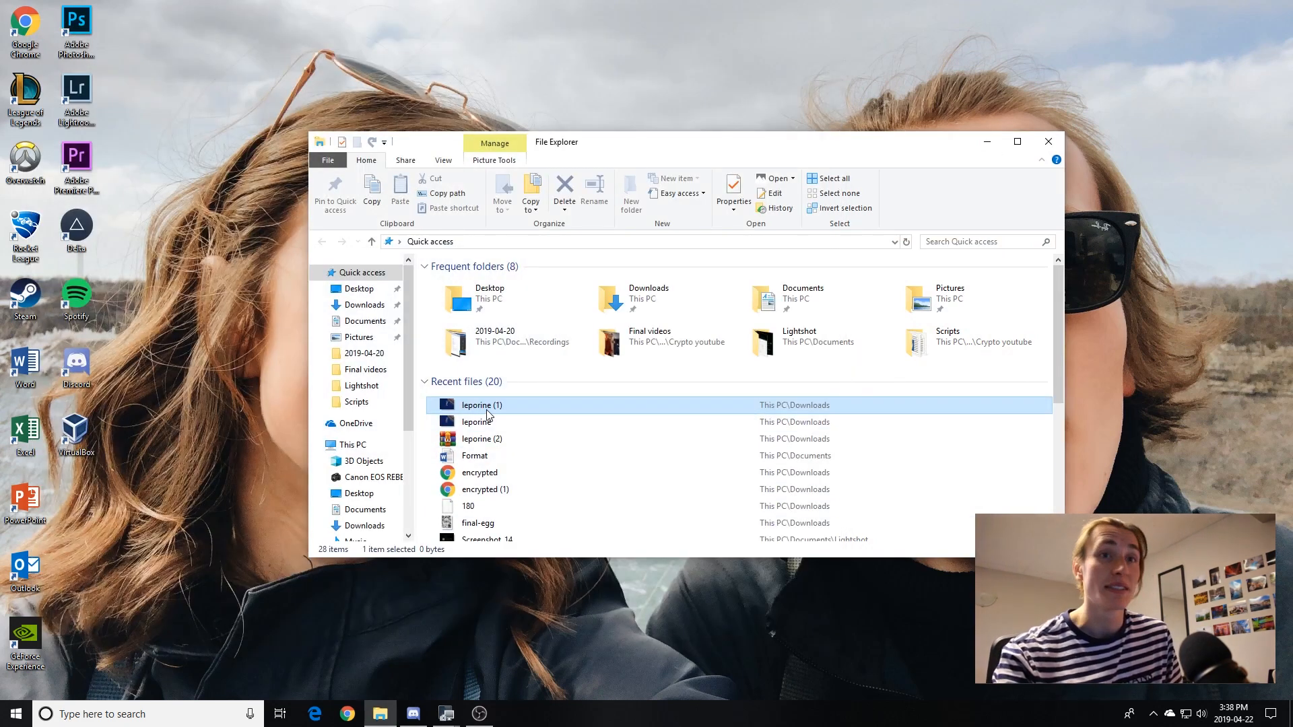
right_click(482, 406)
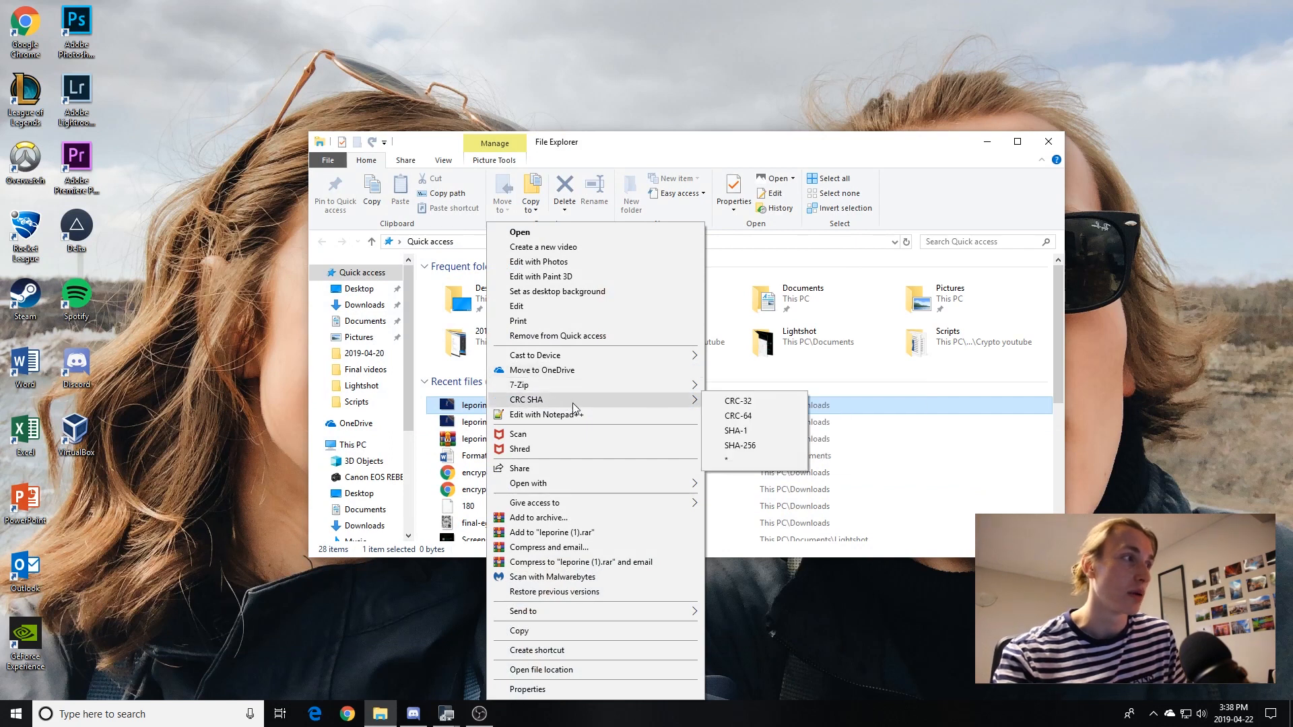
mouse_move(573, 484)
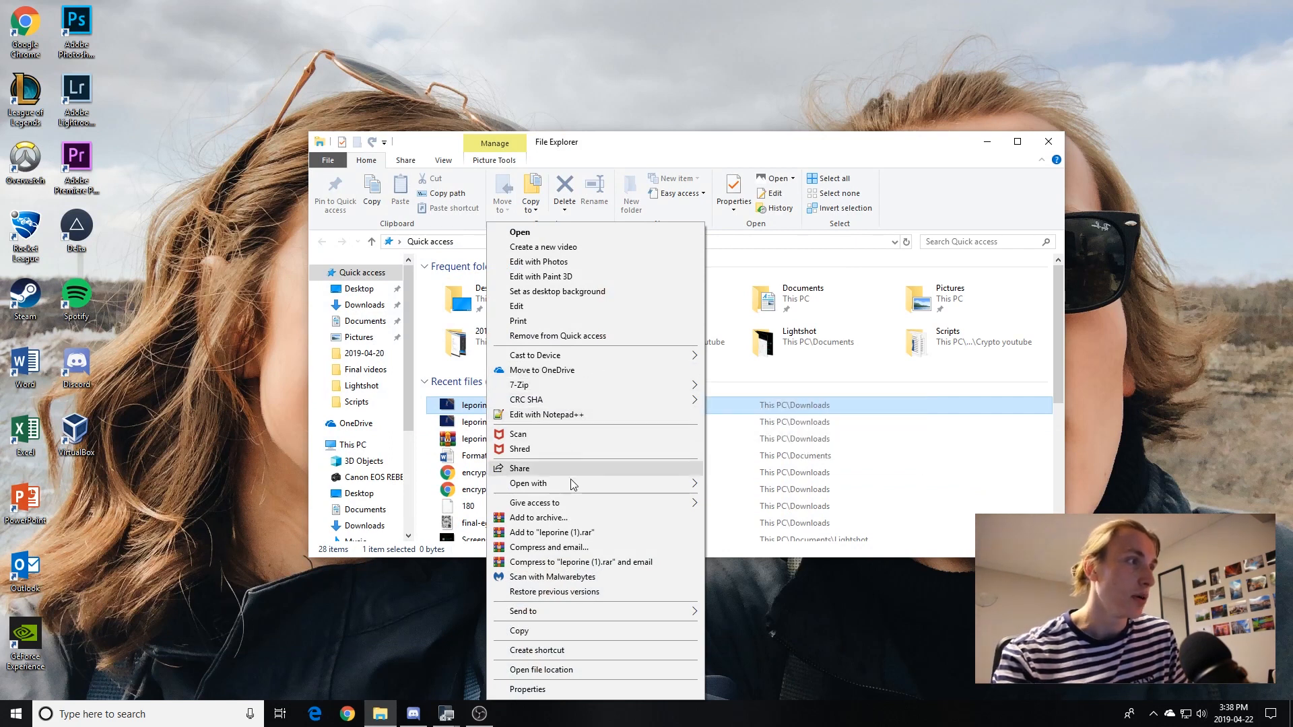
left_click(545, 415)
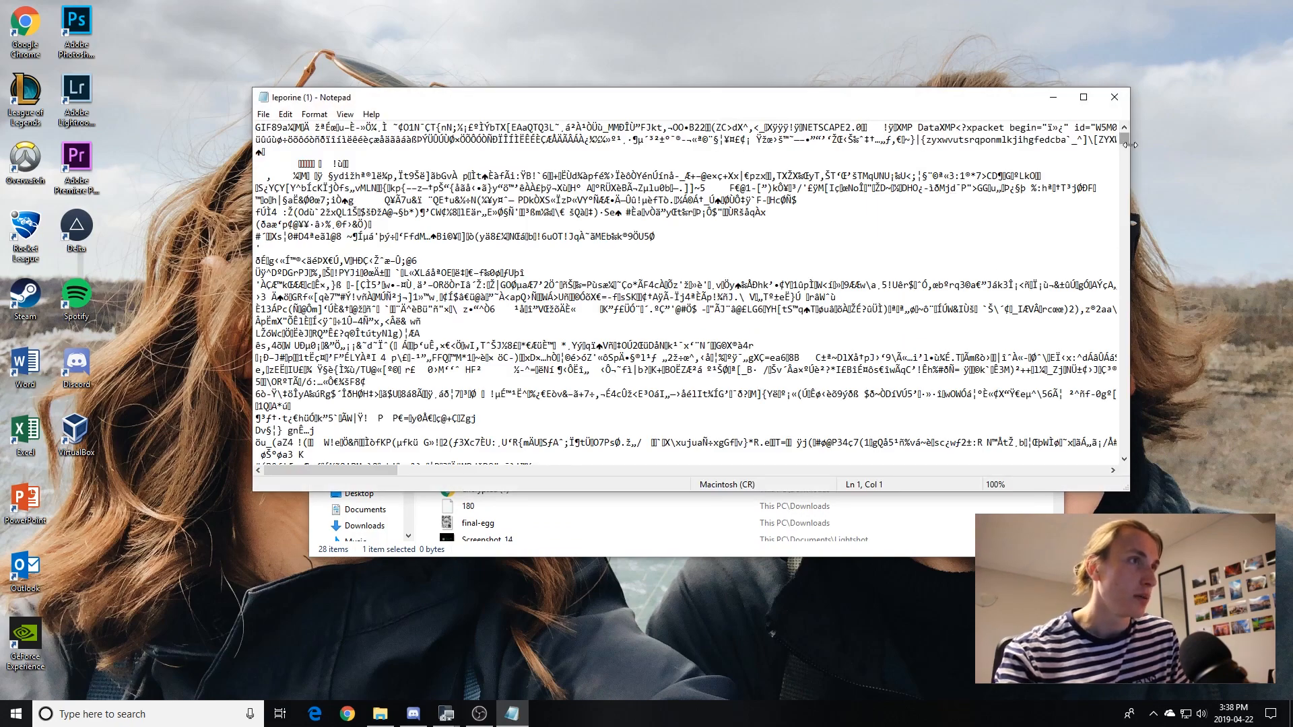
scroll("down", 3)
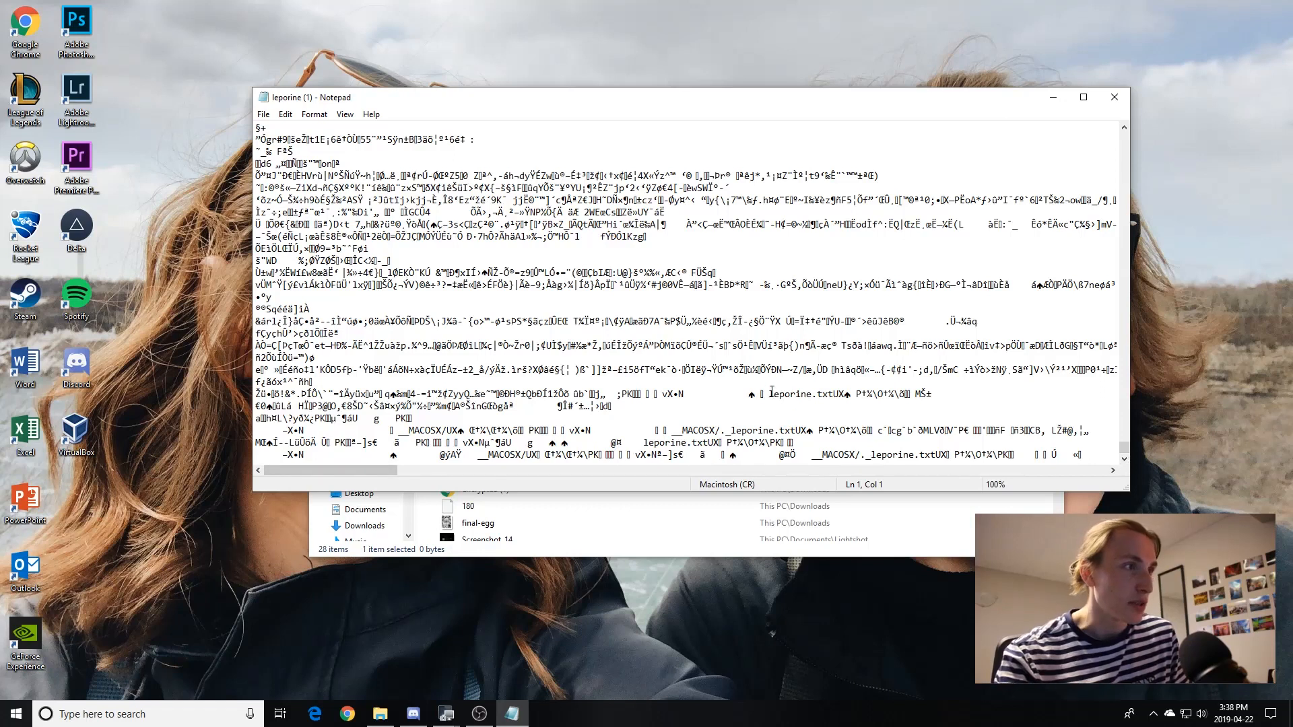
double_click(796, 394)
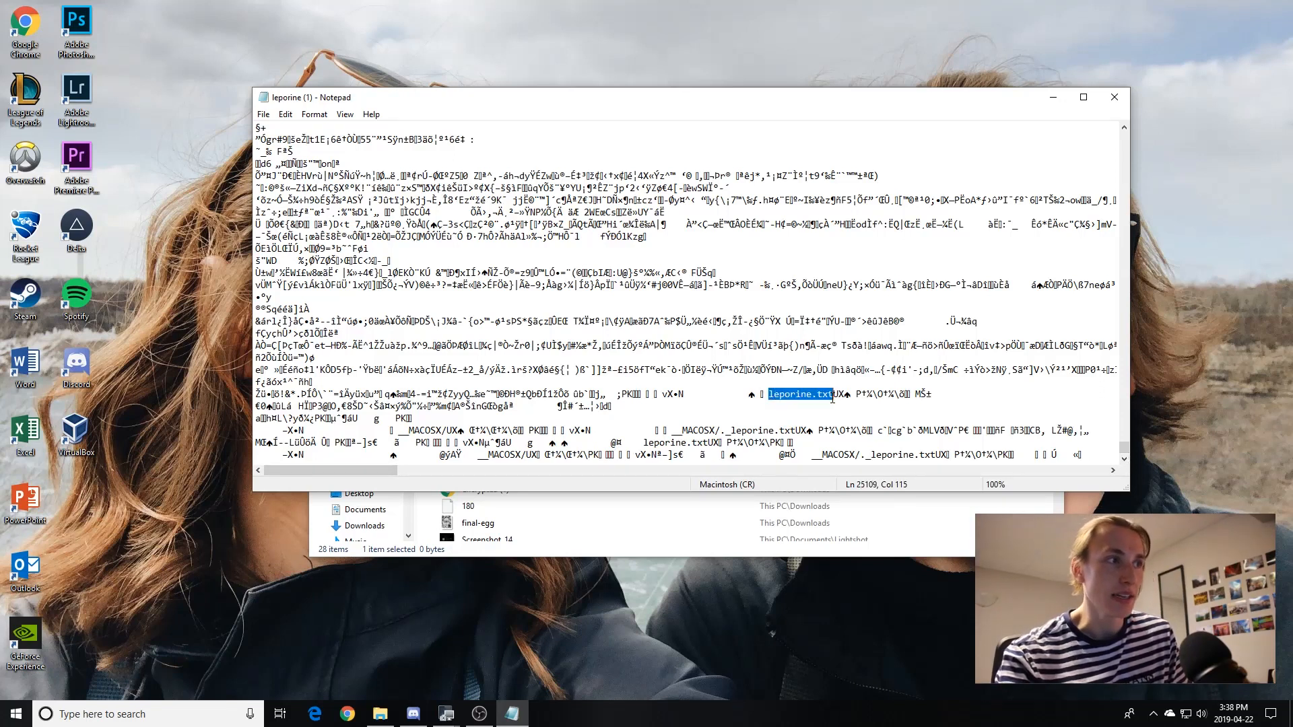
mouse_move(1015, 5)
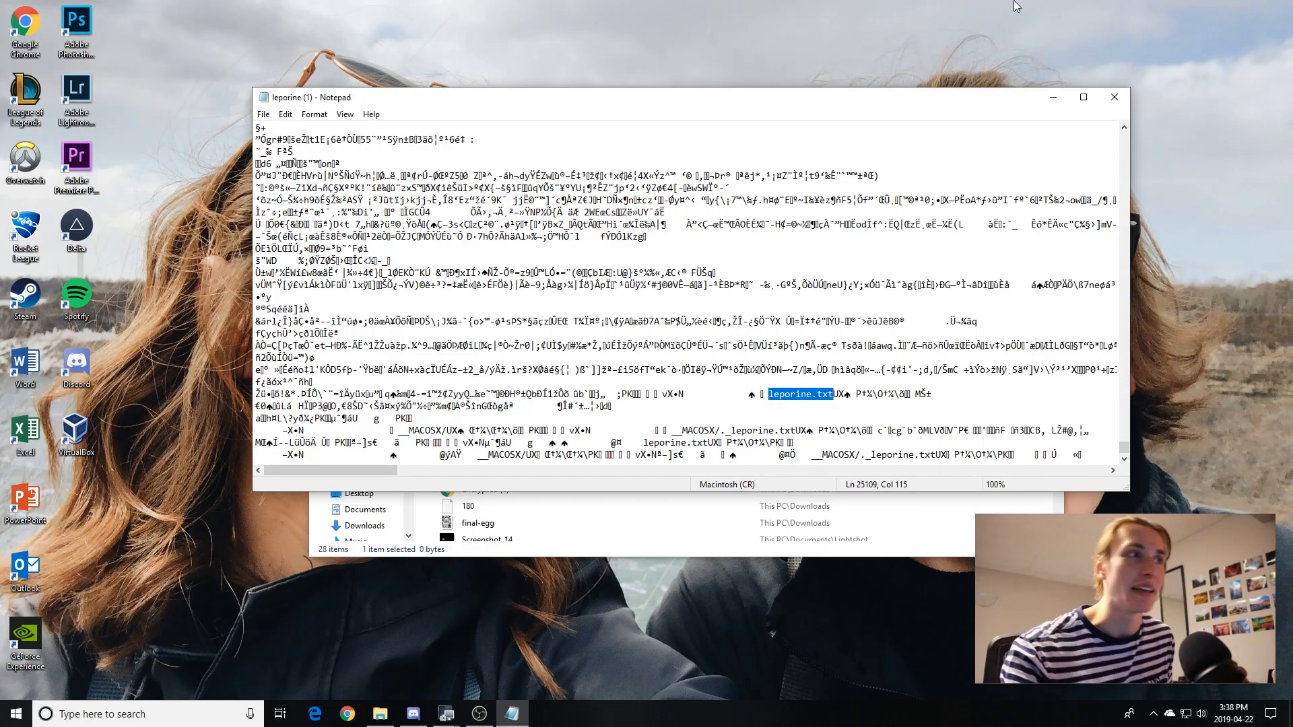
right_click(477, 406)
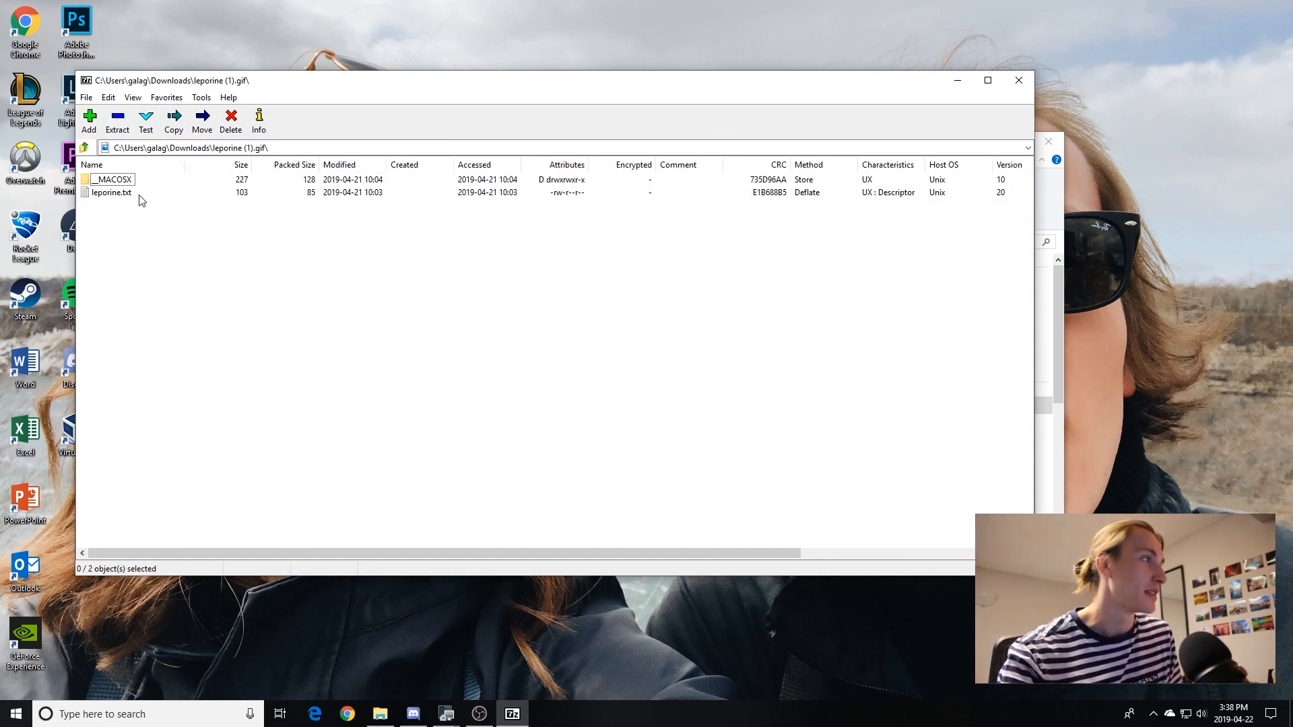
Read leporine.txt from the archive and load its eggs URL in Chrome.
double_click(111, 193)
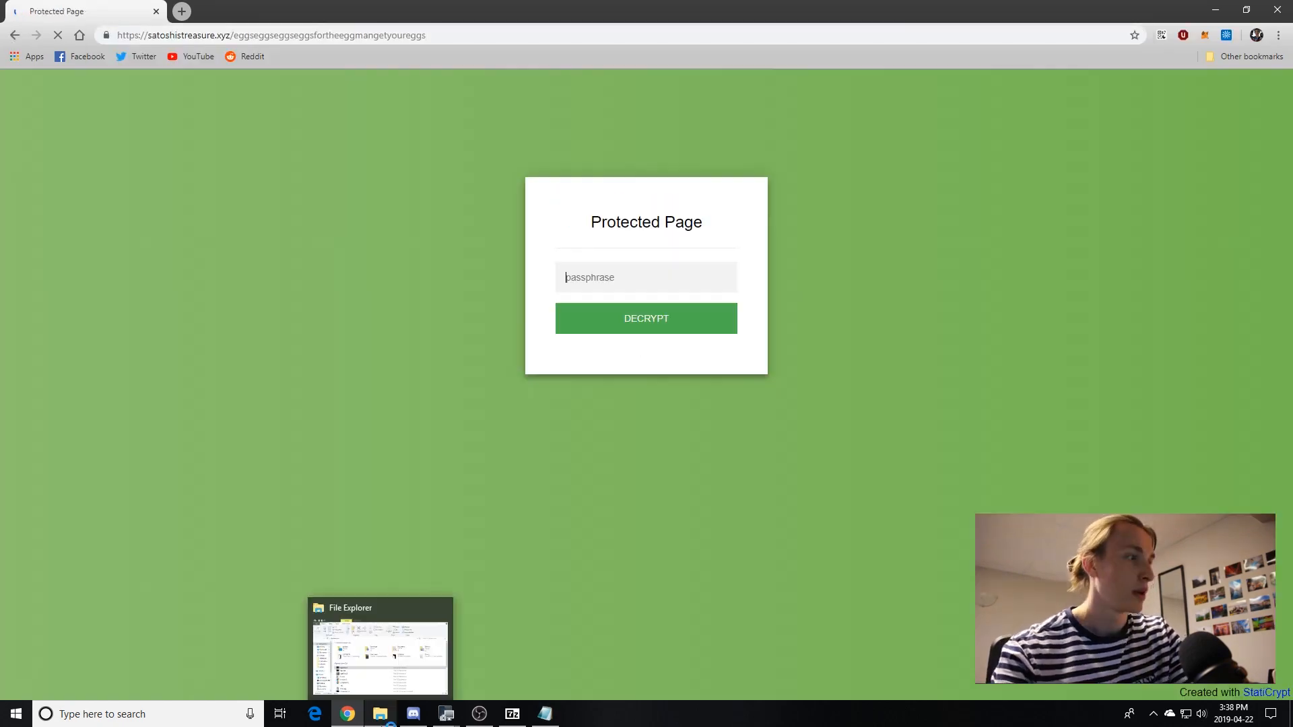
Decrypt the protected page with the Jade Key passphrase to reveal 'The Egg Hunt is On'.
left_click(380, 714)
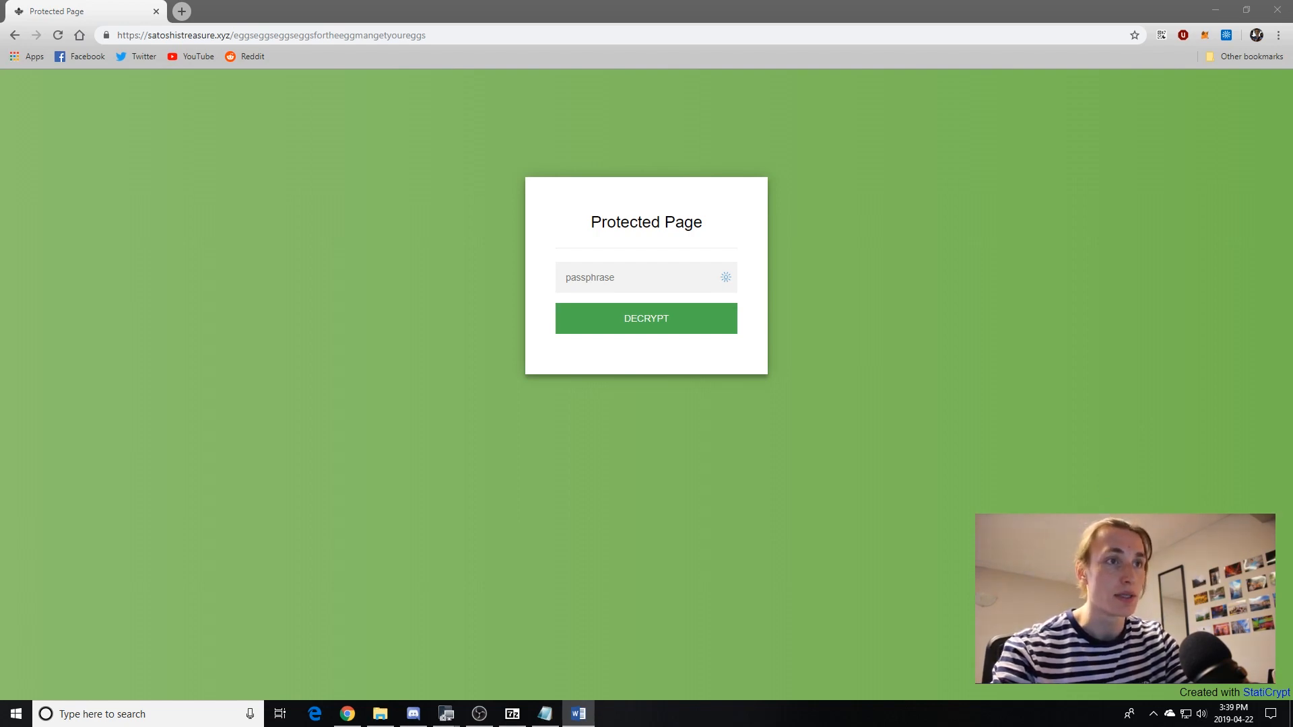
left_click(645, 318)
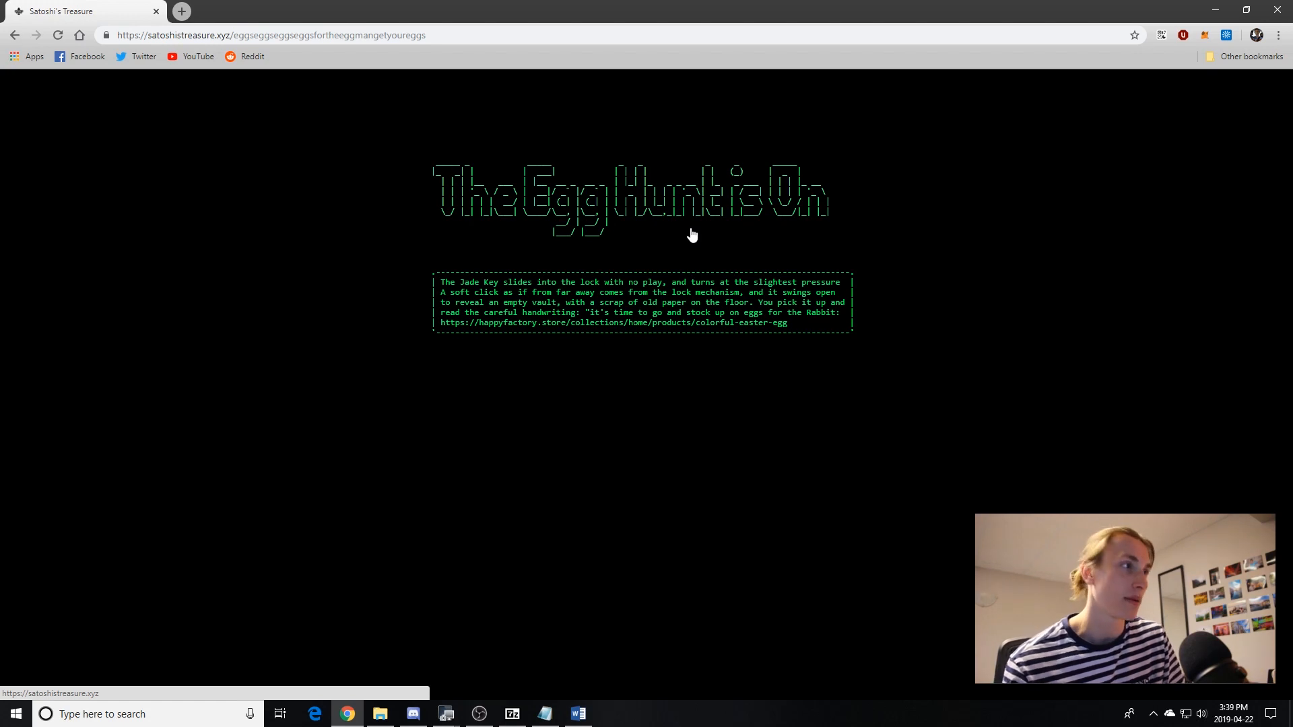
mouse_move(401, 403)
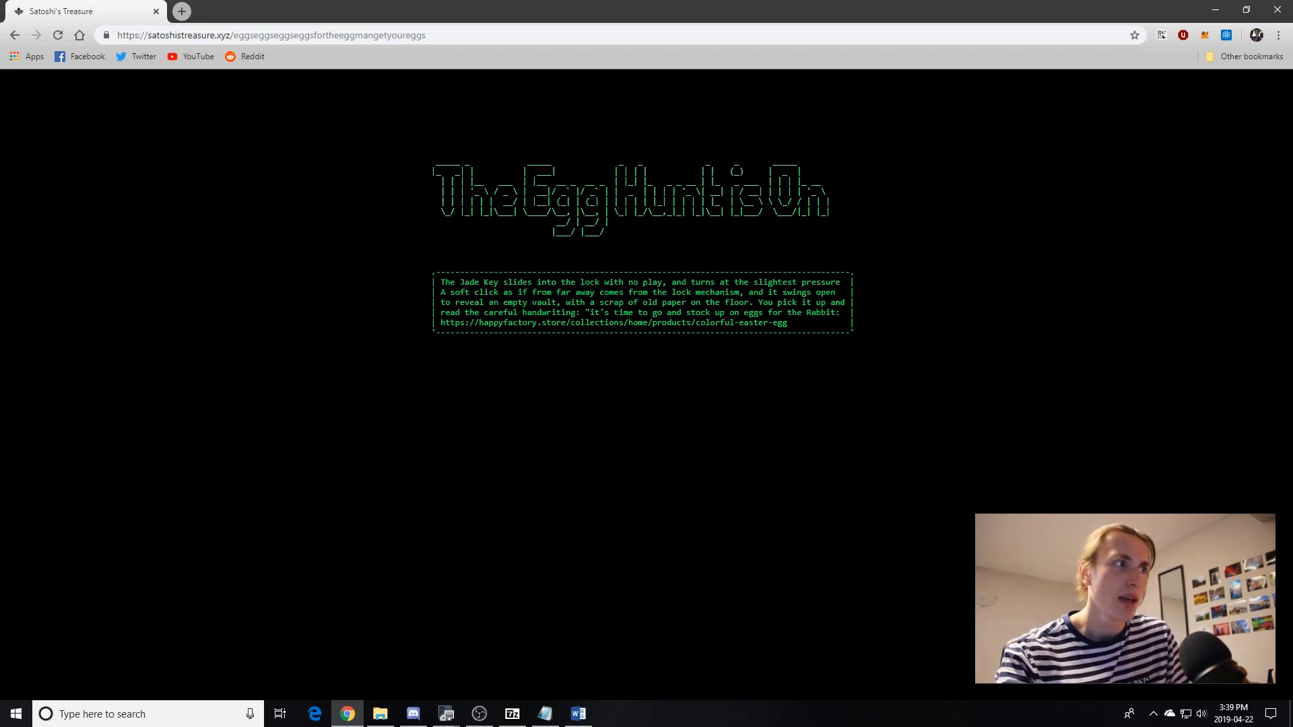
Visit the happyfactory.store Colorful Easter Egg page (Sold Out), then return to the leporine notes.
left_click_drag(439, 322, 788, 322)
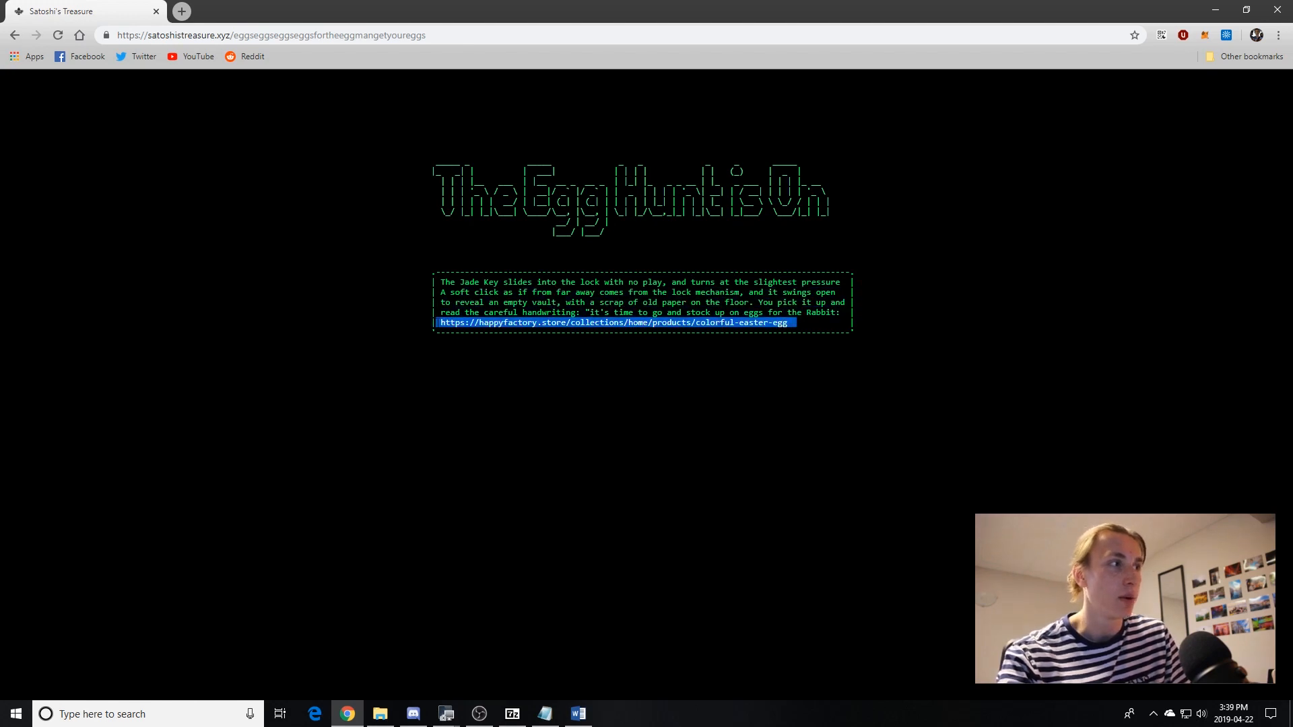
left_click(614, 322)
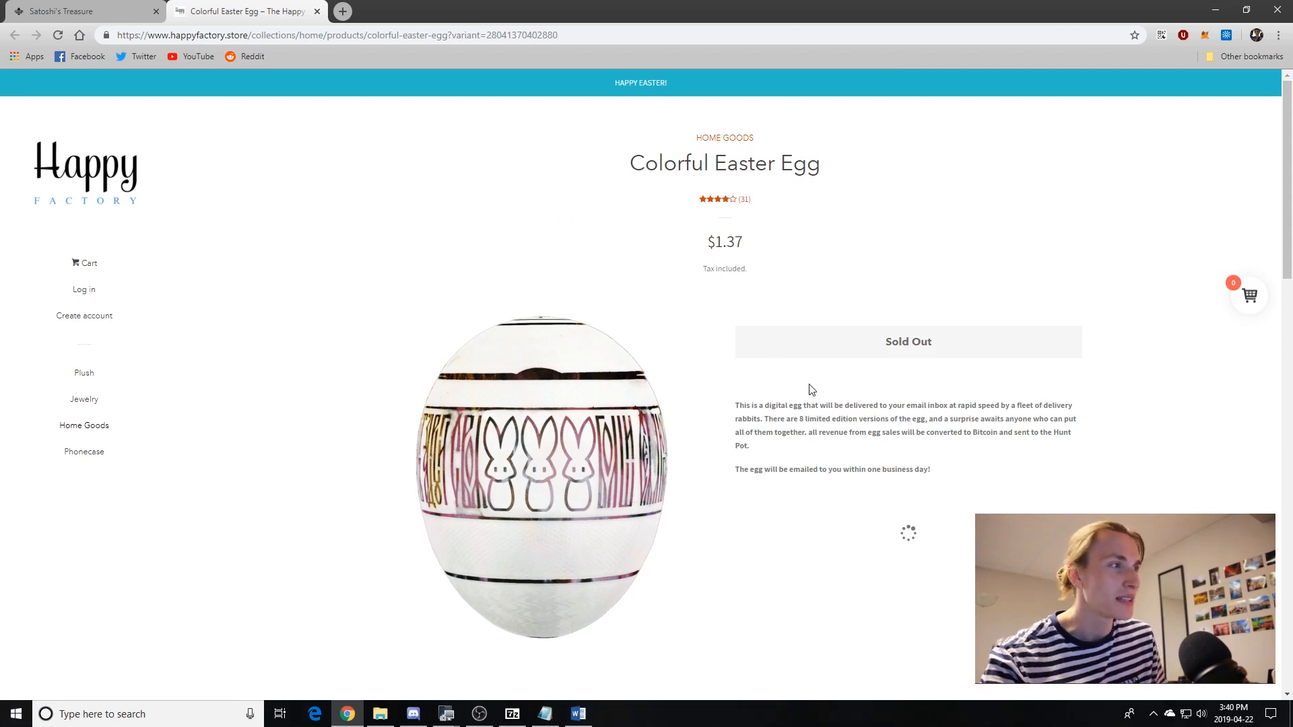
scroll("down", 3)
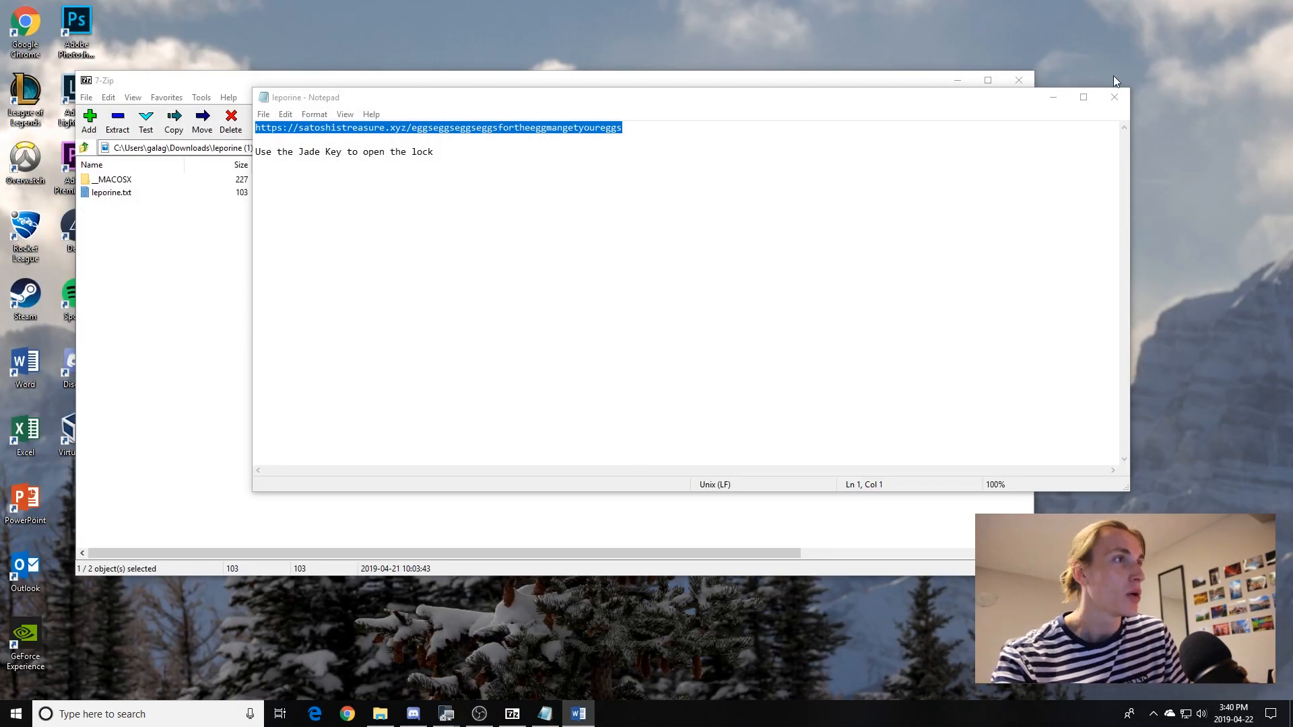
View final-egg.jpg in Photos, the inverted egg carrying a QR code.
left_click(1114, 97)
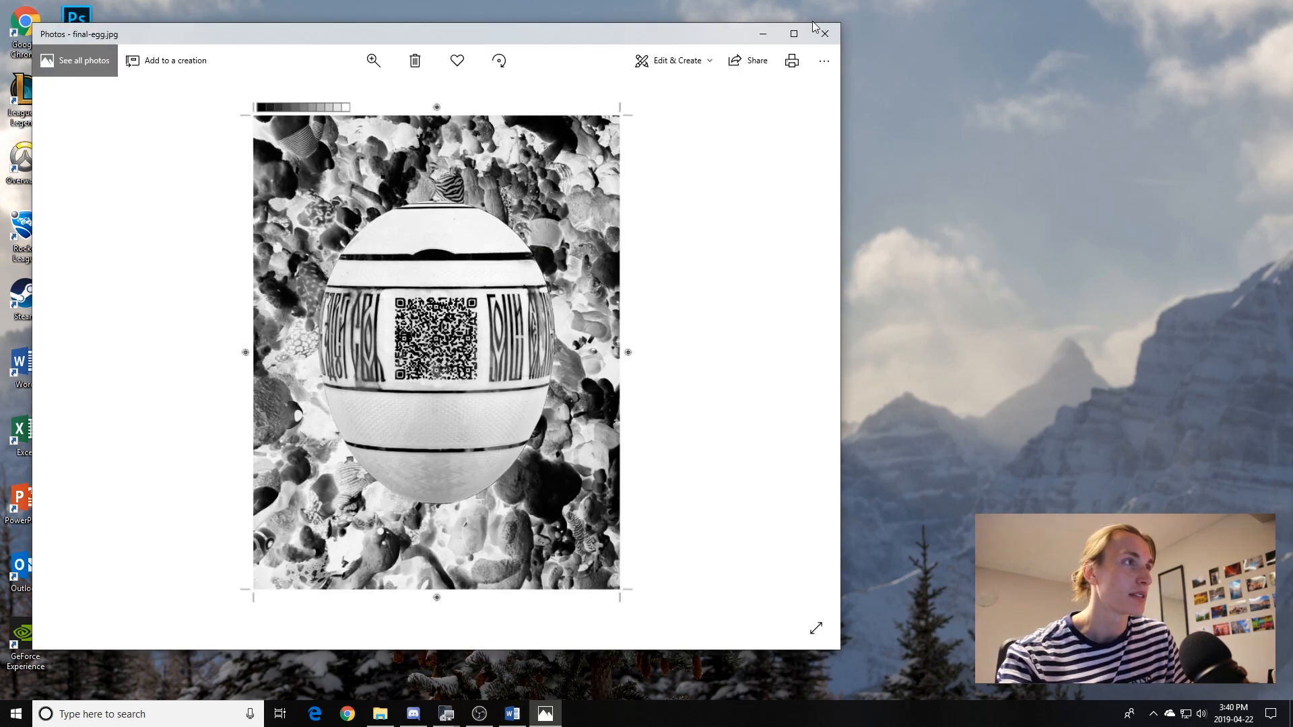
left_click(793, 32)
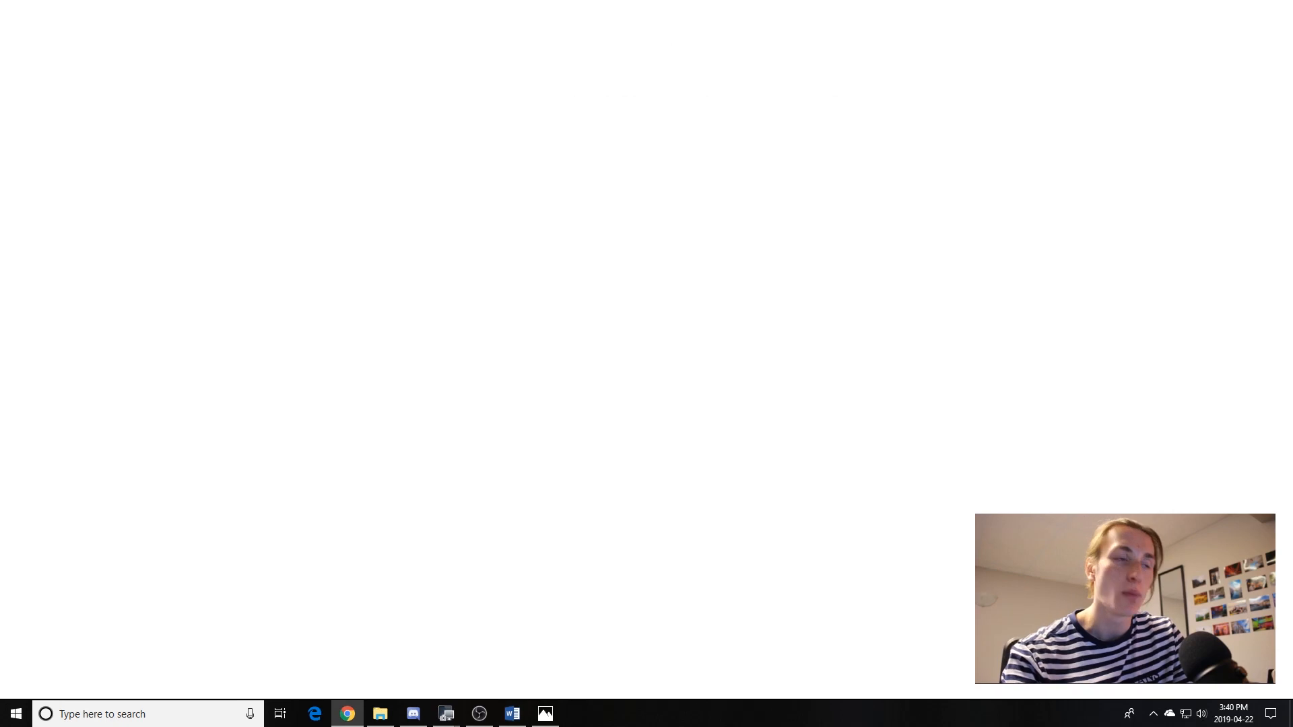
Load the QR code's URL and decrypt it to reveal Key Fragment #004 with its QR code.
left_click(346, 714)
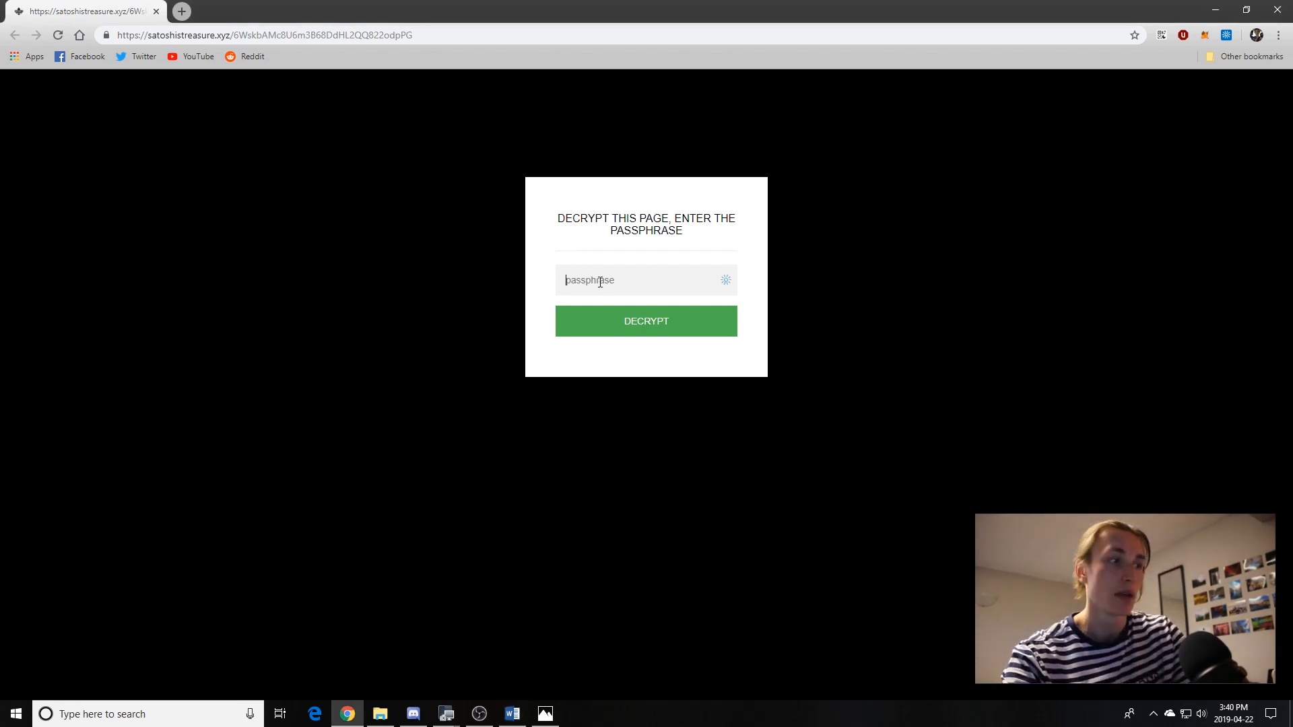
left_click(645, 321)
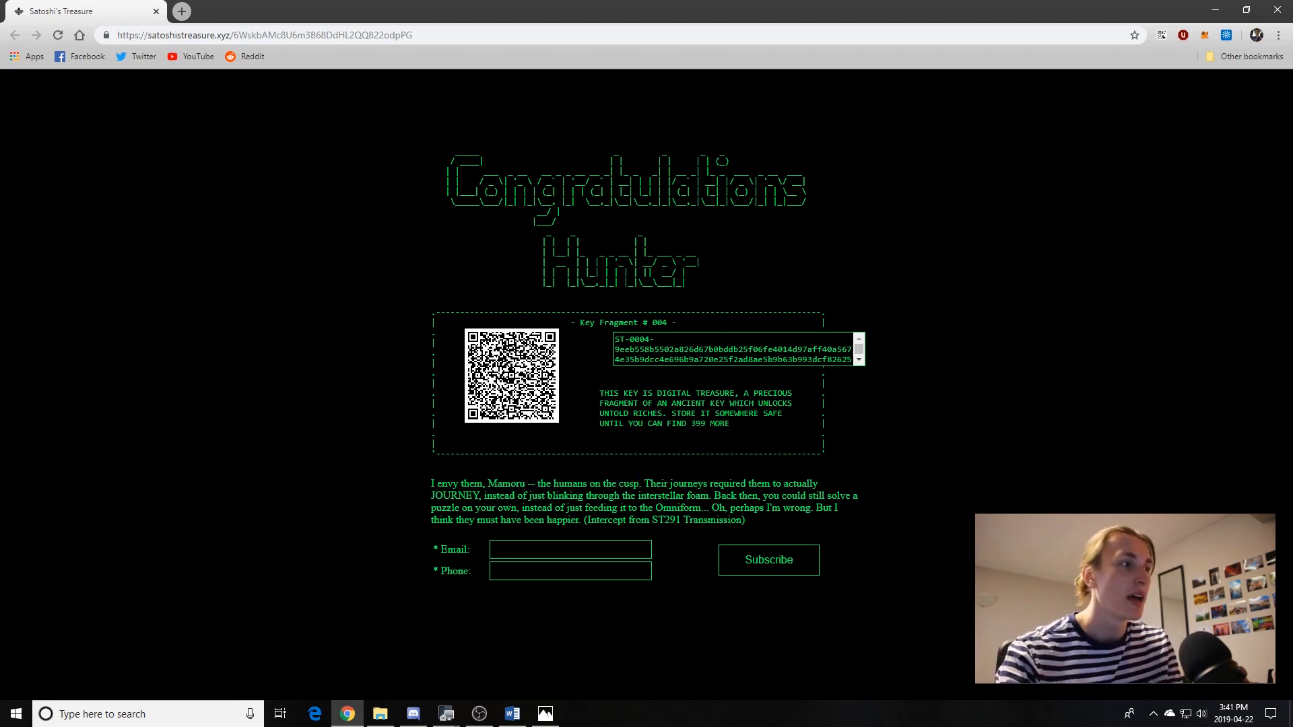
mouse_move(1217, 428)
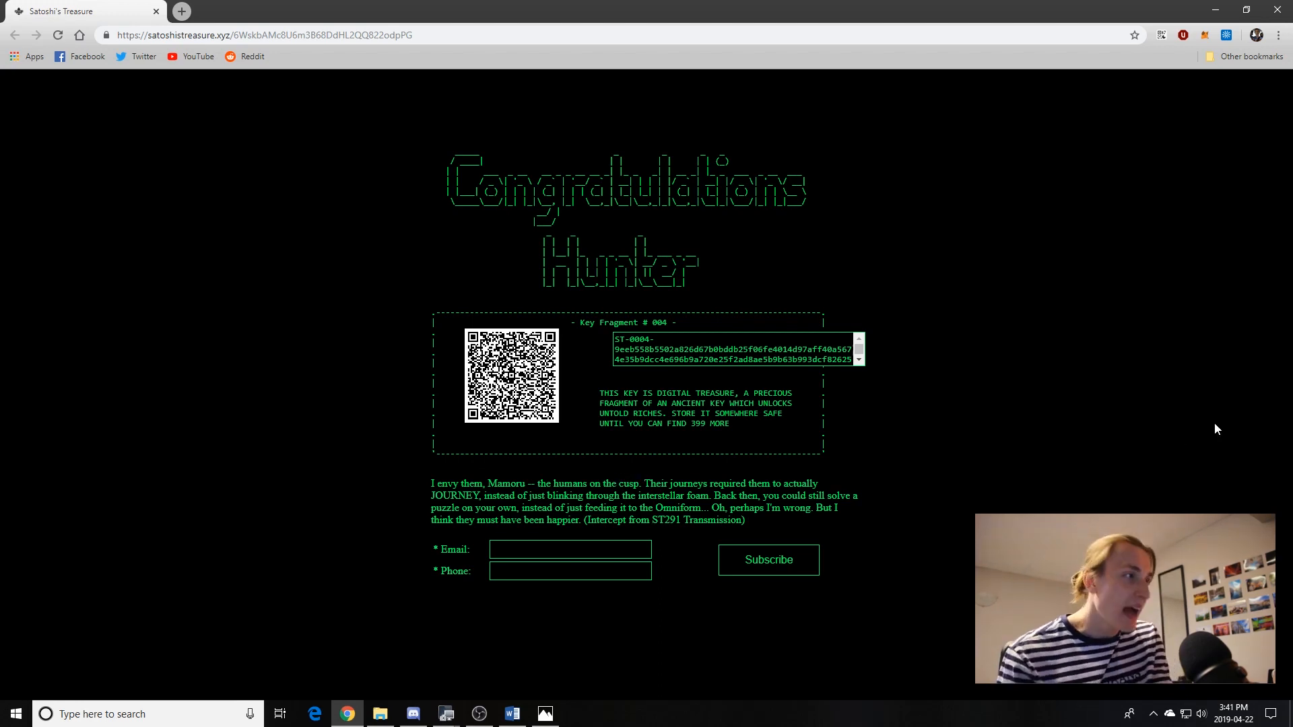